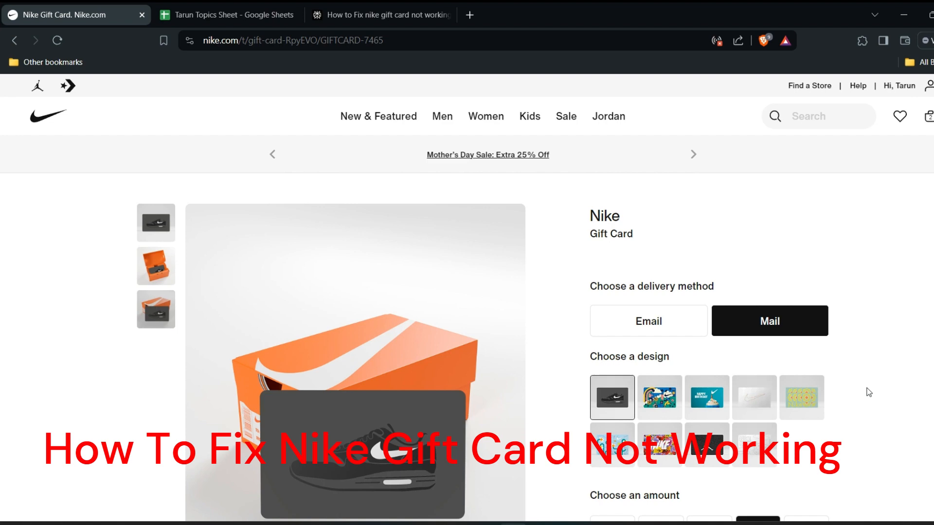
Step: Scroll the Nike gift card page down to the 'Choose an amount' section
scroll("down", 3)
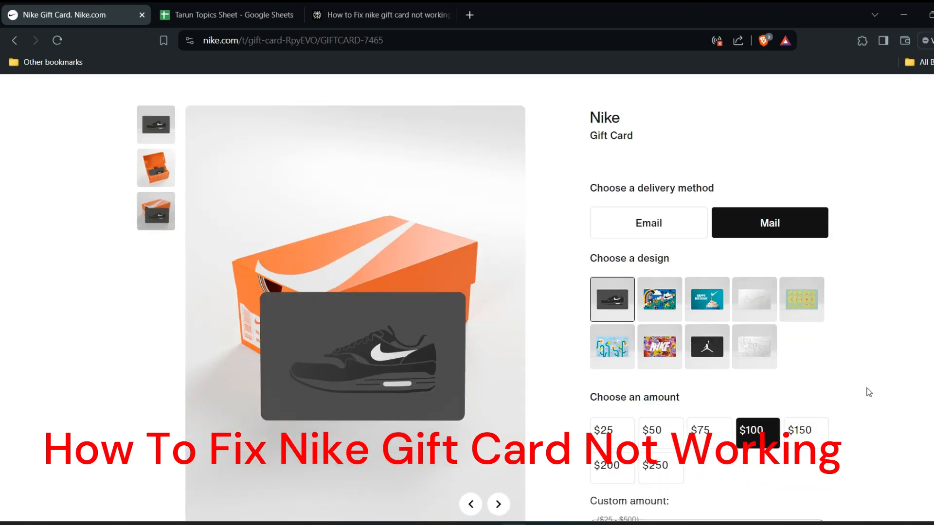
scroll("down", 3)
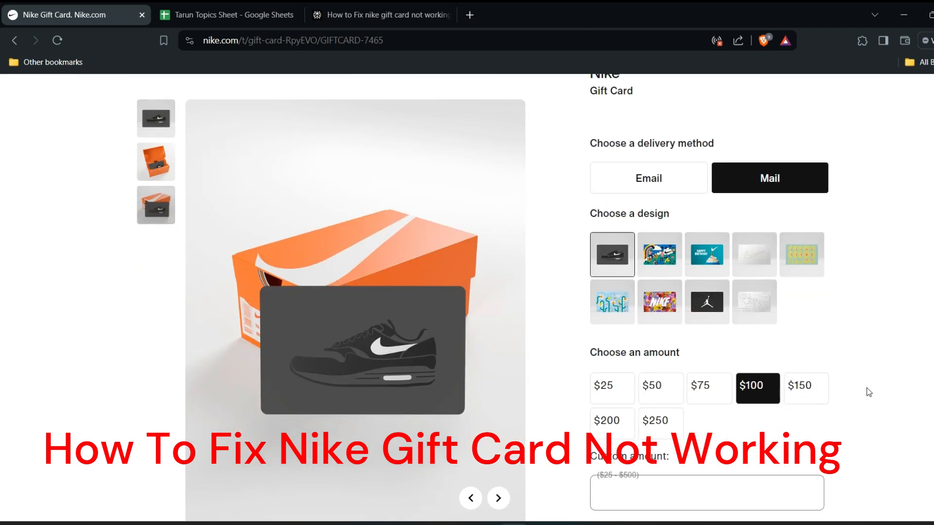
scroll("down", 3)
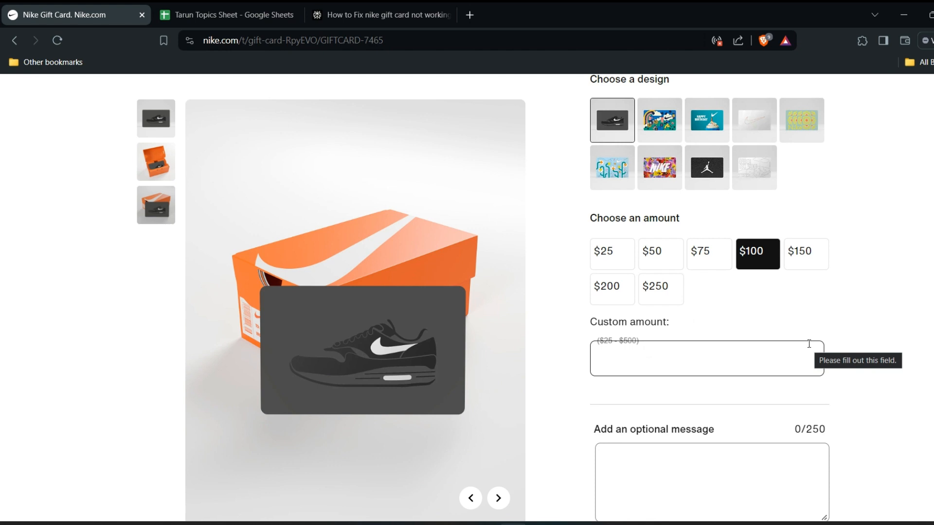
mouse_move(864, 325)
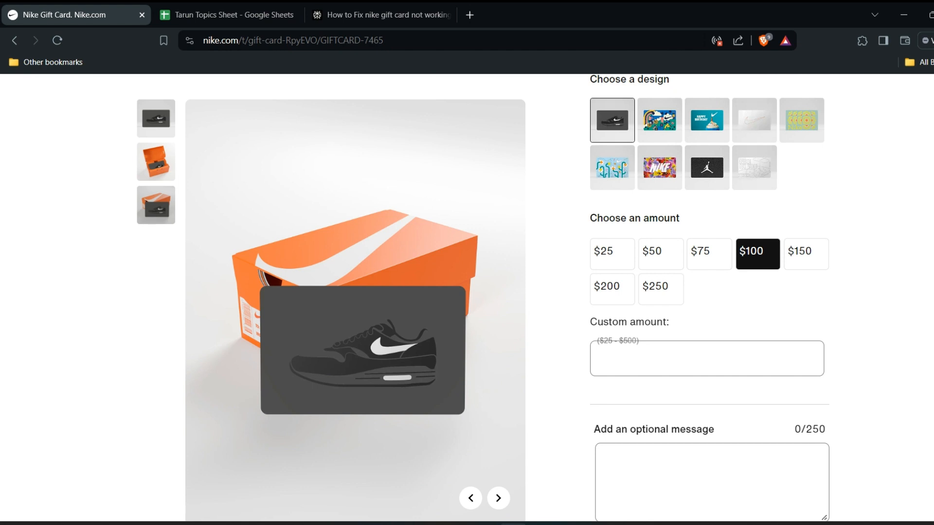
Step: Select $50 as the gift card amount in place of the default $100
left_click(659, 253)
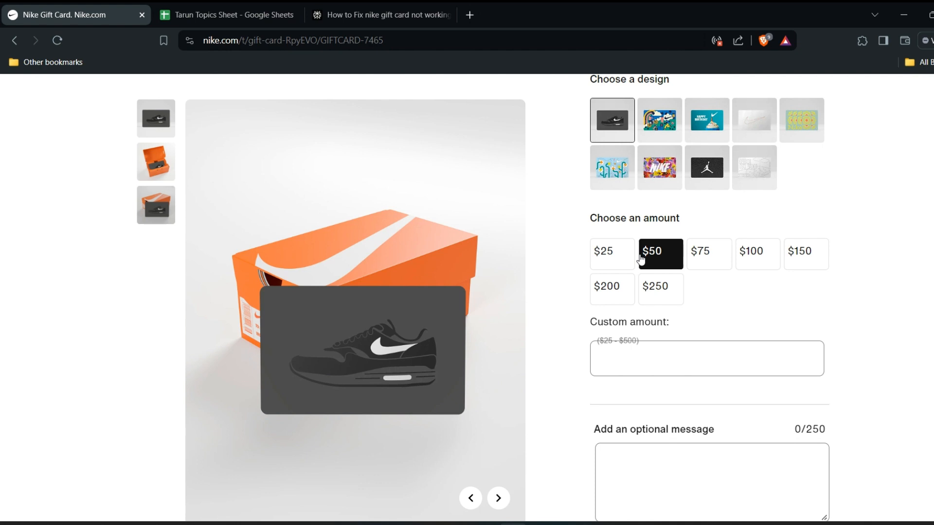